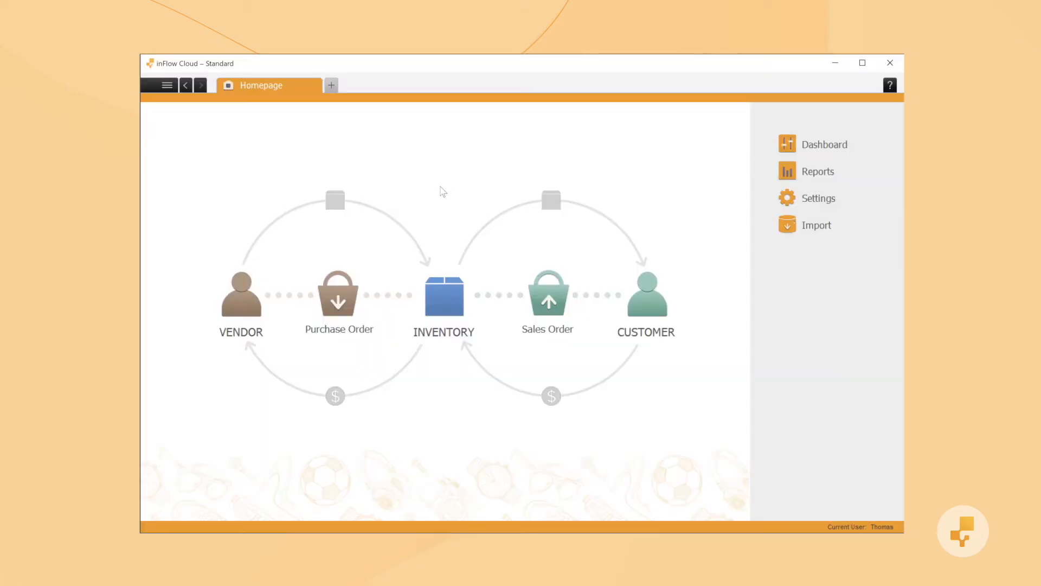
Start a new blank purchase order from the homepage
{"action": "left_click", "coordinate": [338, 295]}
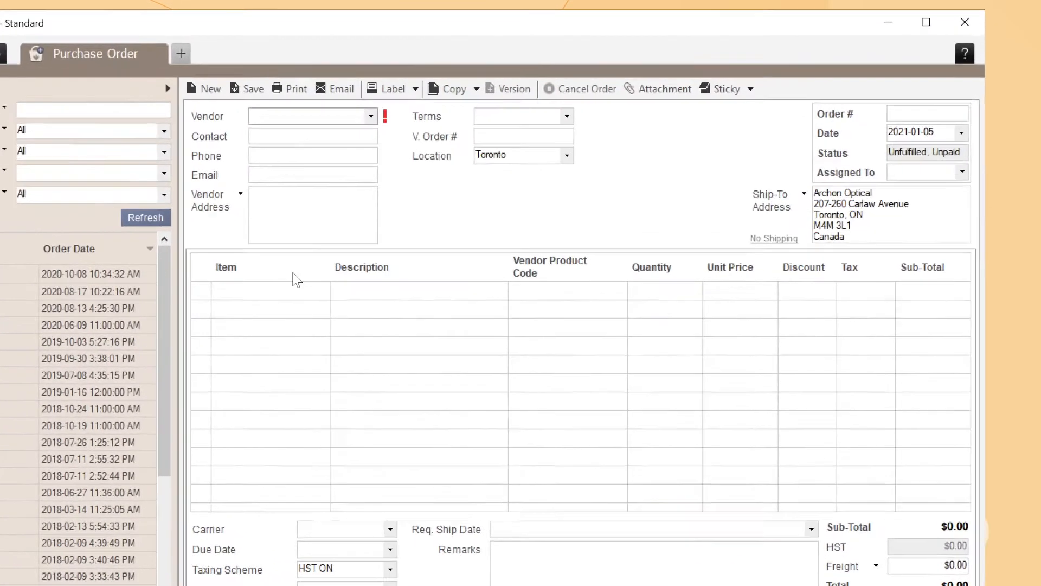
{"action": "left_click", "coordinate": [371, 116]}
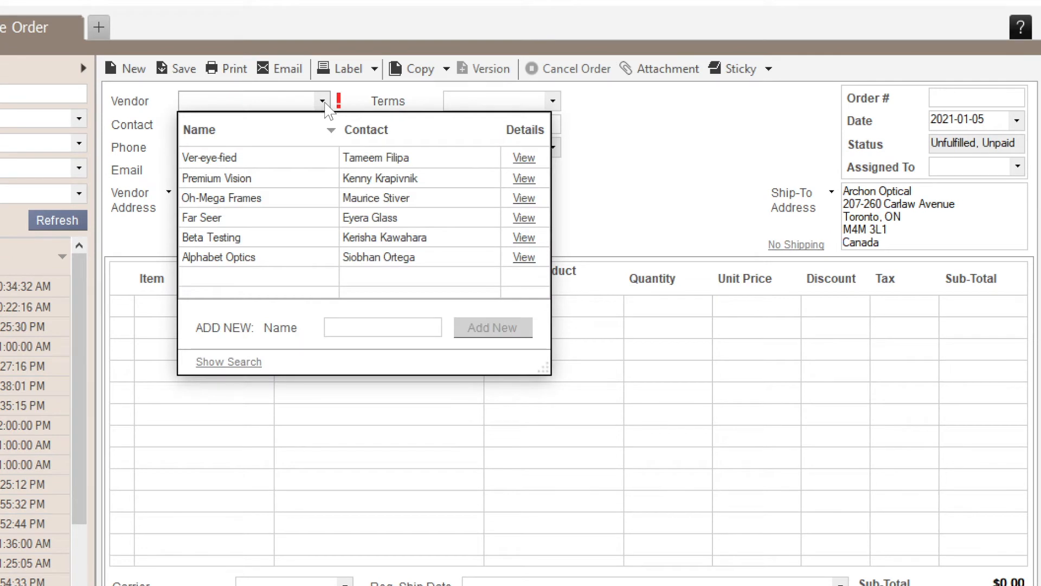
{"action": "left_click", "coordinate": [209, 158]}
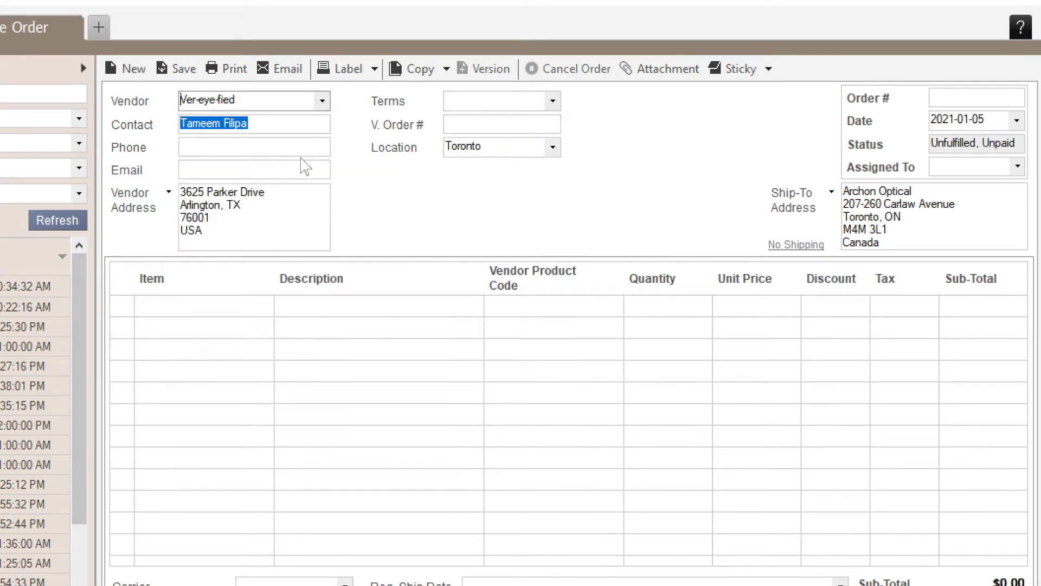
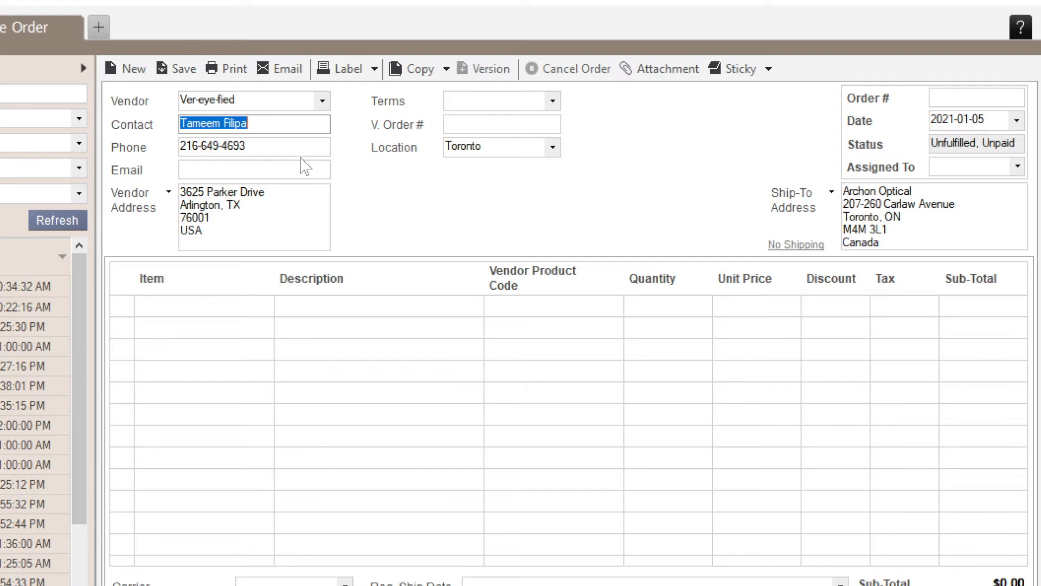
{"action": "mouse_move", "coordinate": [539, 164]}
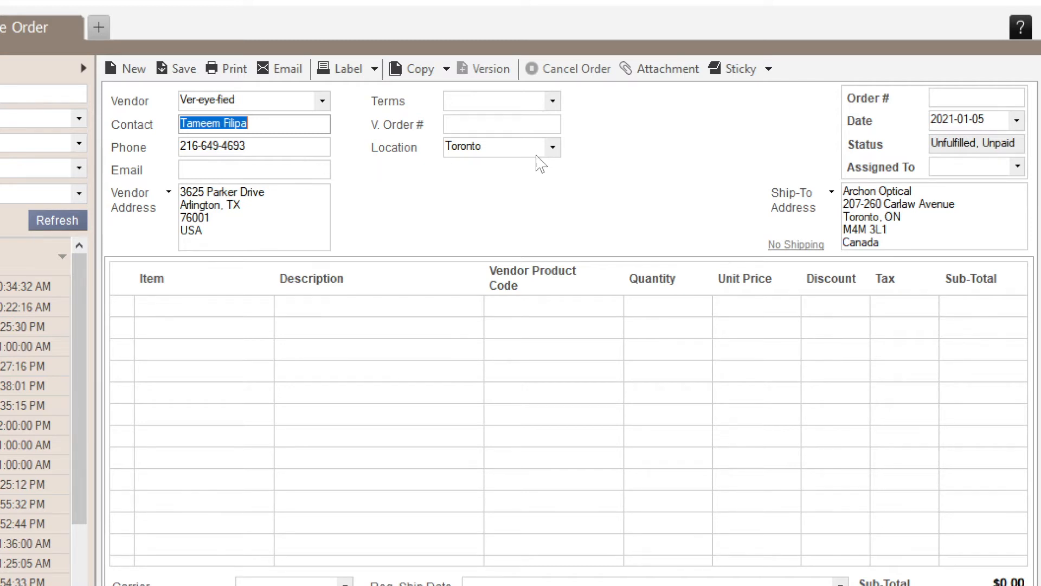
{"action": "left_click", "coordinate": [551, 147]}
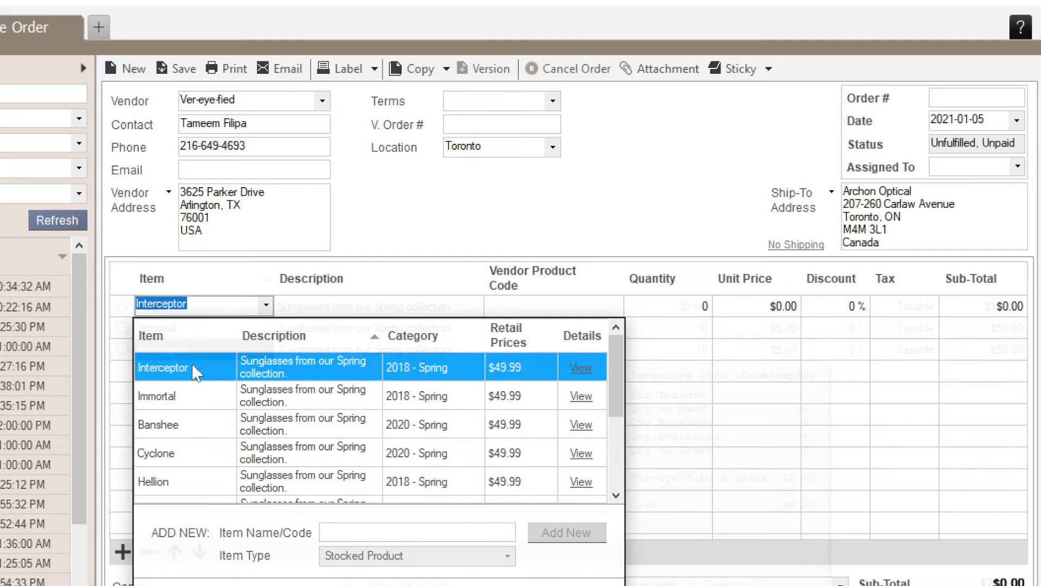
Add Interceptor sunglasses as an item line alongside Adept and Immortal at $5.00 each
{"action": "left_click", "coordinate": [163, 368]}
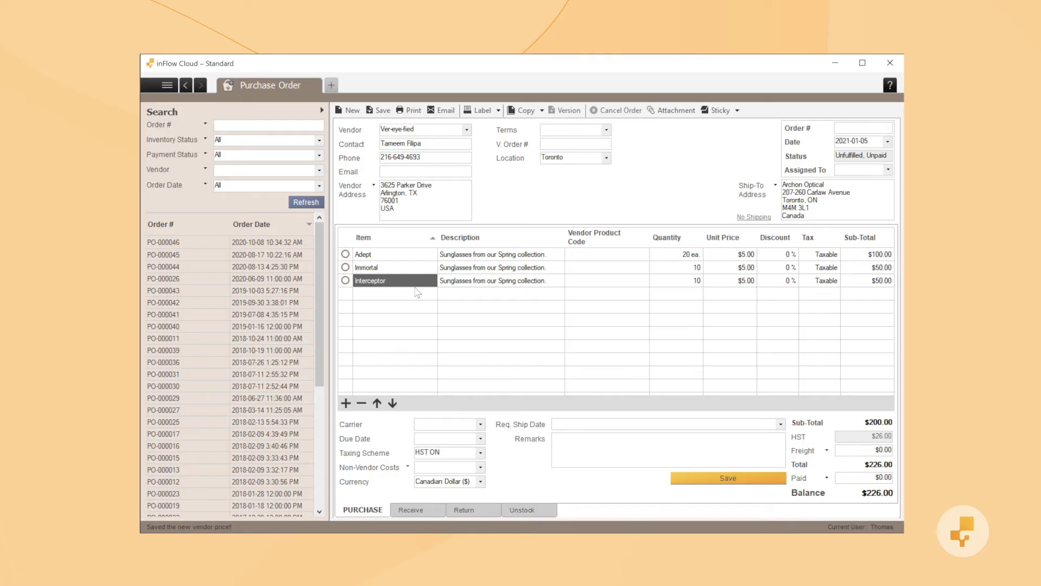
Save the Ver-eye-fied purchase order totaling $226.00
{"action": "left_click", "coordinate": [726, 477]}
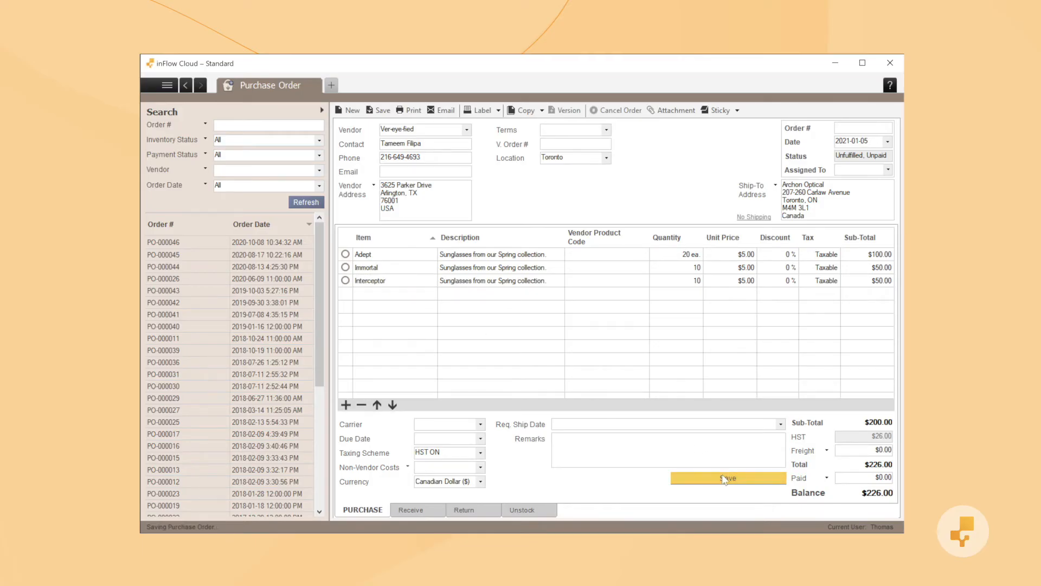
{"action": "left_click", "coordinate": [727, 479]}
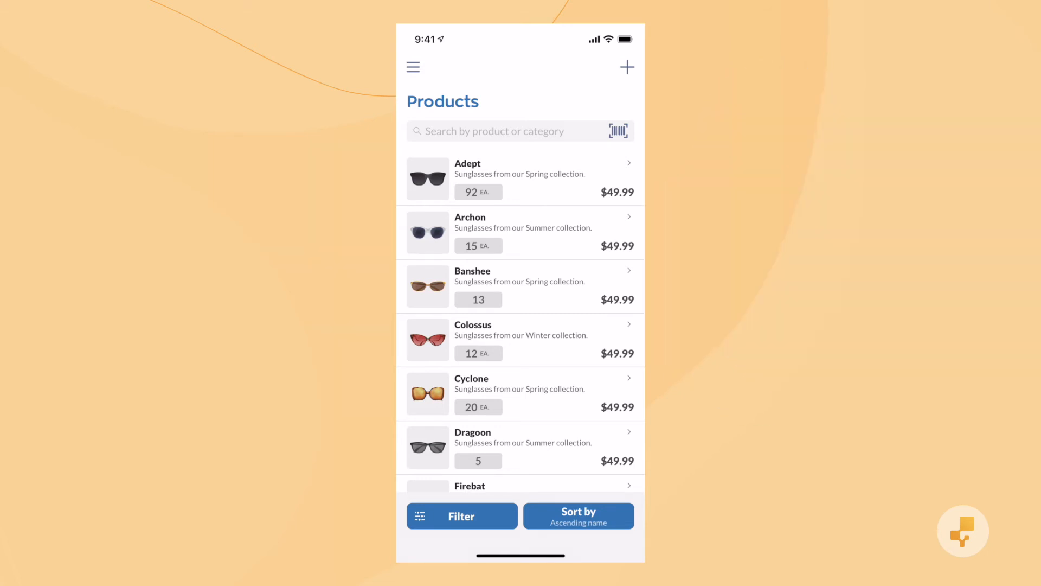
Begin receiving purchase order PO-000047 in the mobile app
{"action": "left_click", "coordinate": [412, 66]}
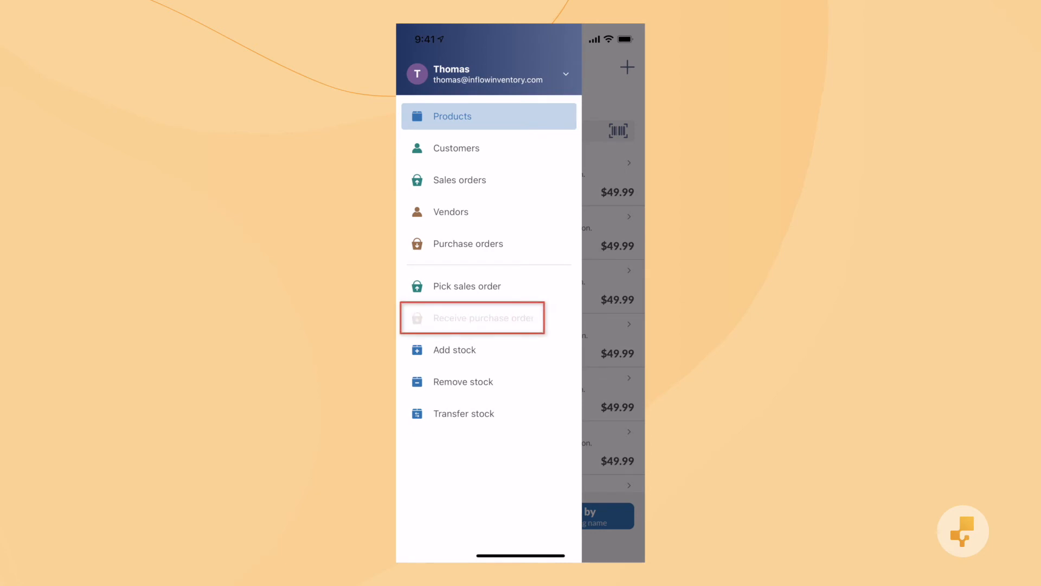
{"action": "left_click", "coordinate": [473, 318]}
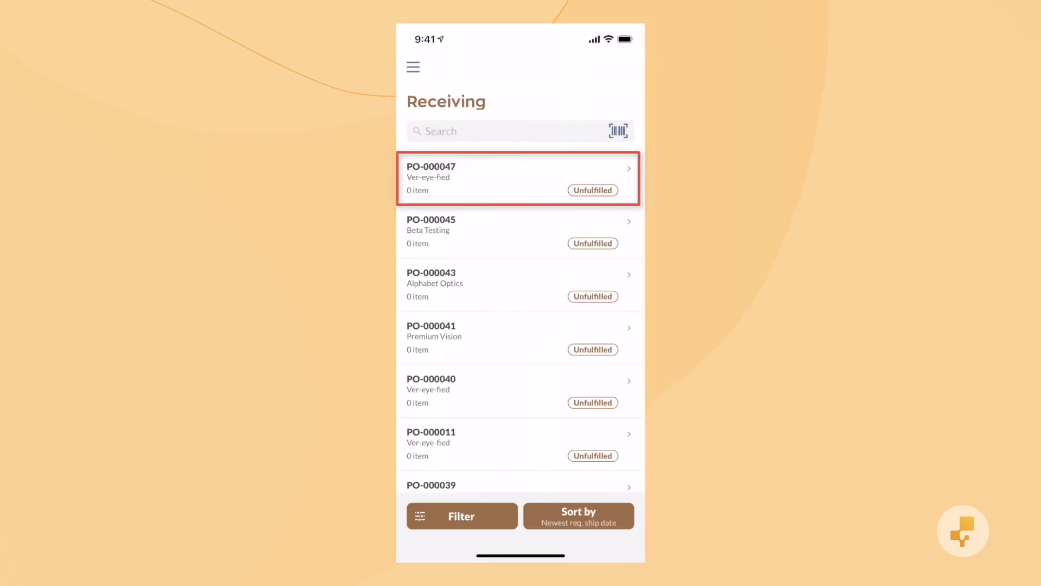
{"action": "left_click", "coordinate": [516, 178]}
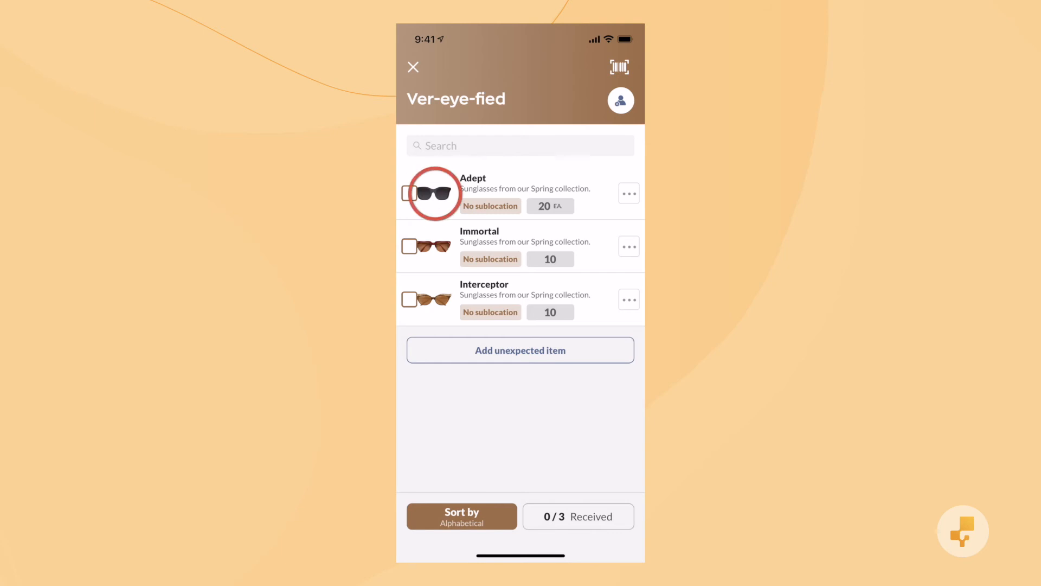
Mark Adept, Immortal and Interceptor sunglasses as received
{"action": "left_click", "coordinate": [409, 193]}
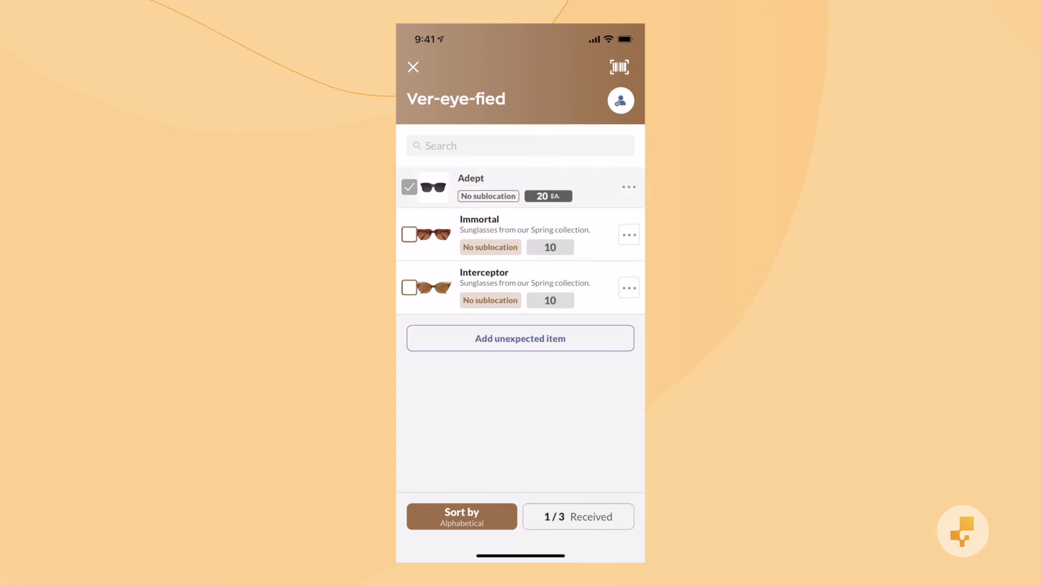
{"action": "left_click", "coordinate": [409, 233]}
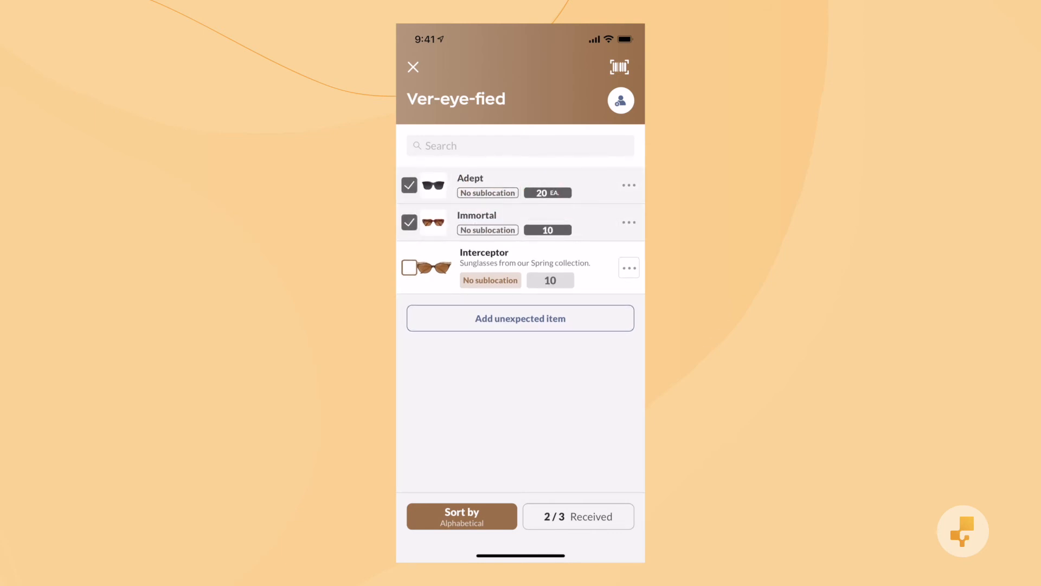
{"action": "left_click", "coordinate": [409, 267]}
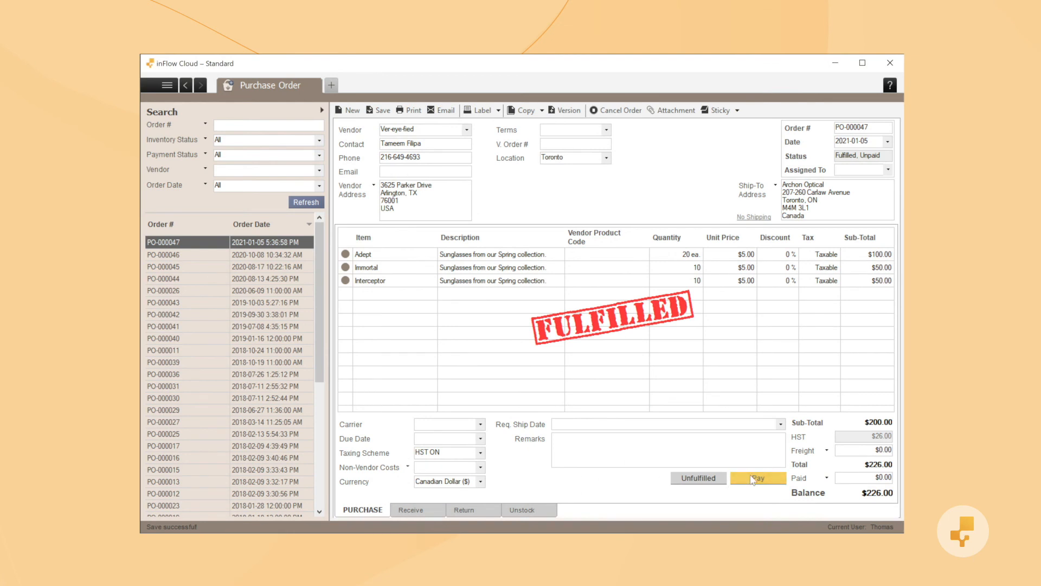
Record full payment of $226.00 so PO-000047 shows Fulfilled, Paid
{"action": "left_click", "coordinate": [757, 477]}
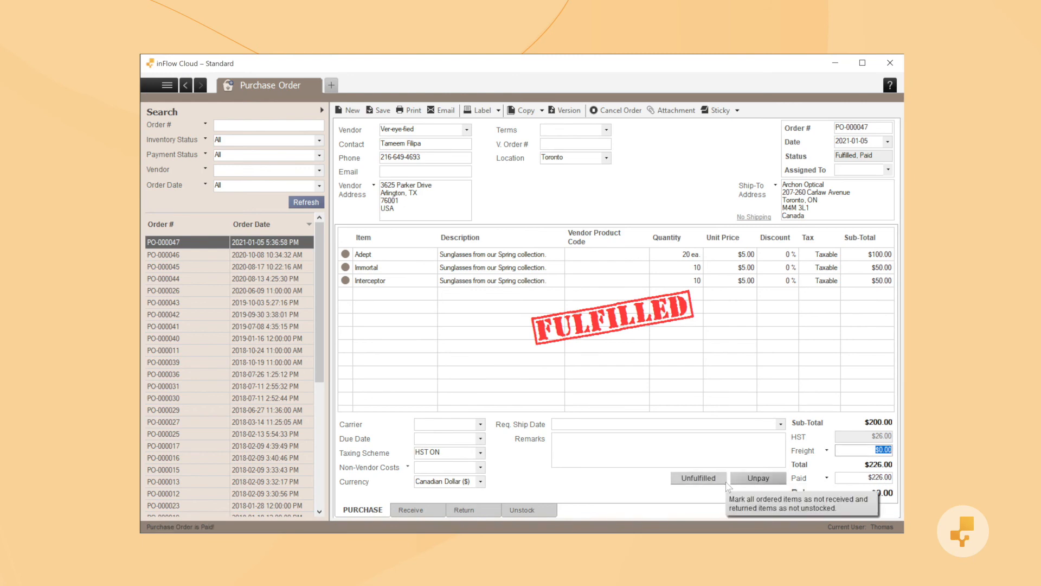